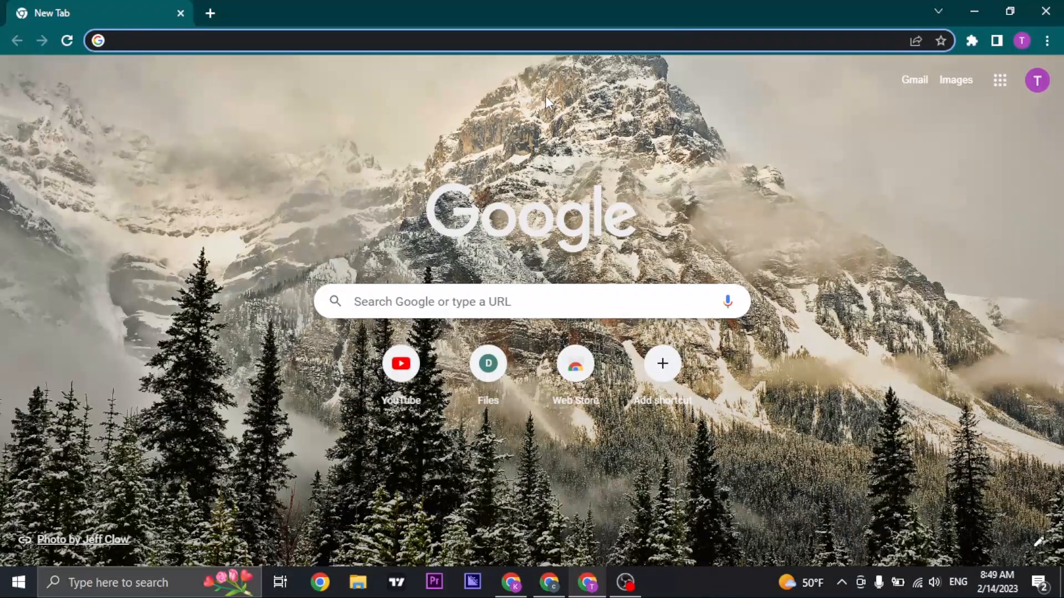
Load wellsfargo.com from the address bar to reach the Wells Fargo home page
{"action": "type", "text": "wellsfargo.com"}
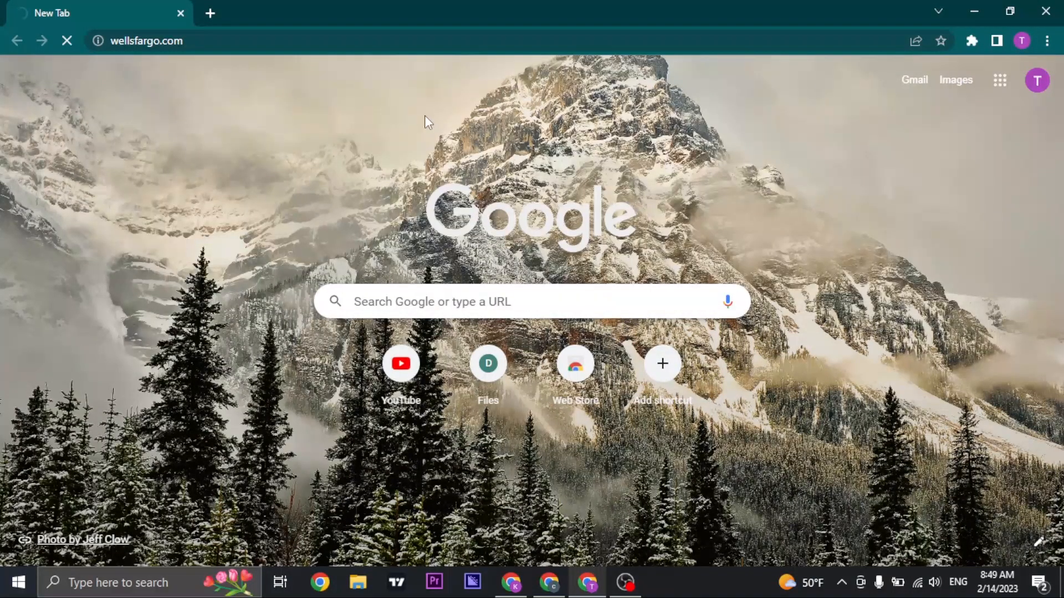
{"action": "key", "text": "Enter"}
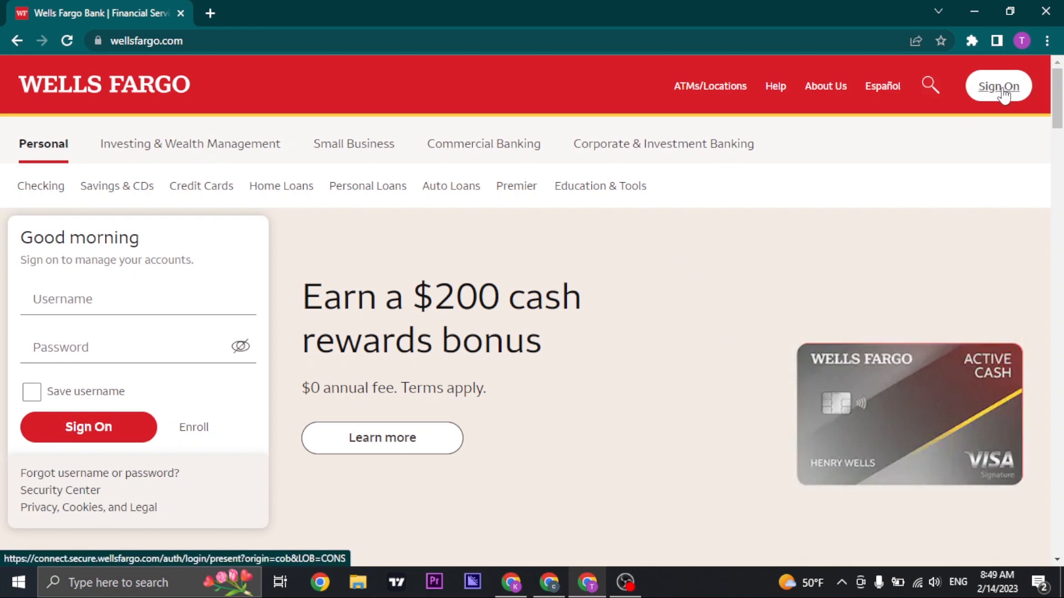
Go to the dedicated sign-on page via the header Sign On button
{"action": "left_click", "coordinate": [998, 86]}
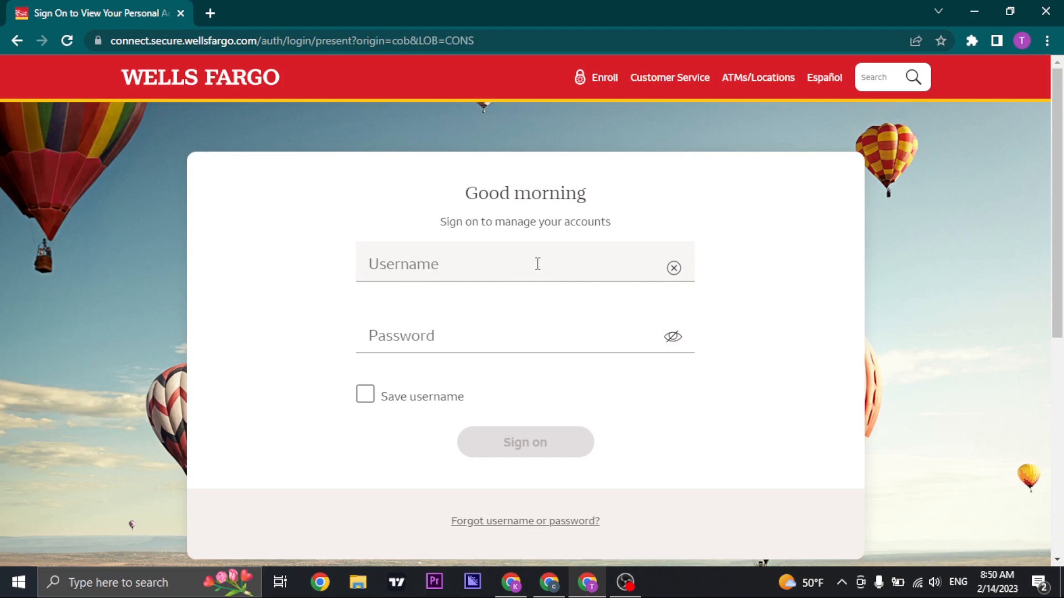
{"action": "left_click", "coordinate": [525, 264]}
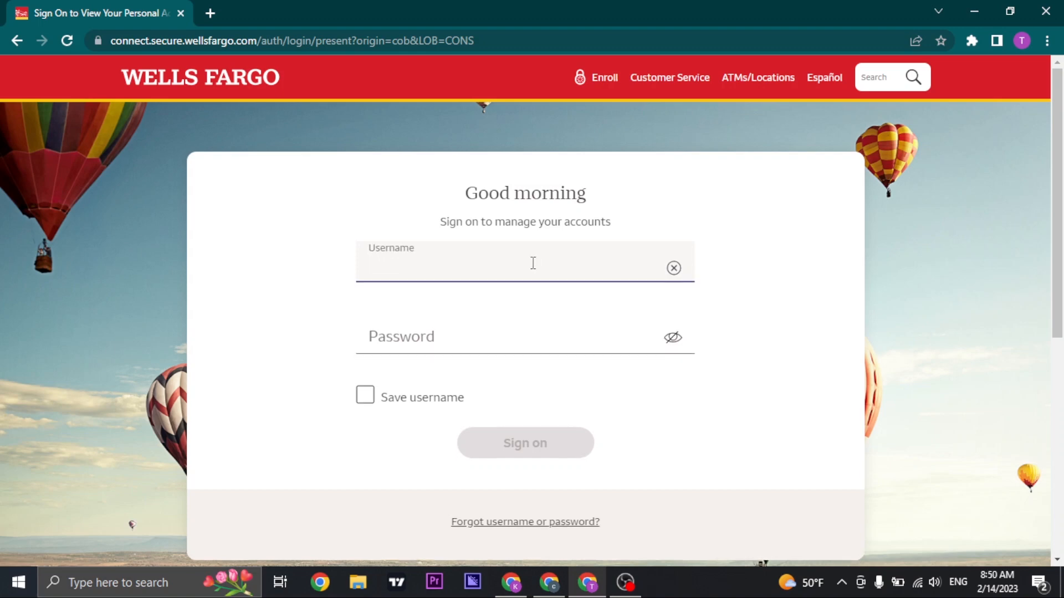
{"action": "type", "text": "taylor64"}
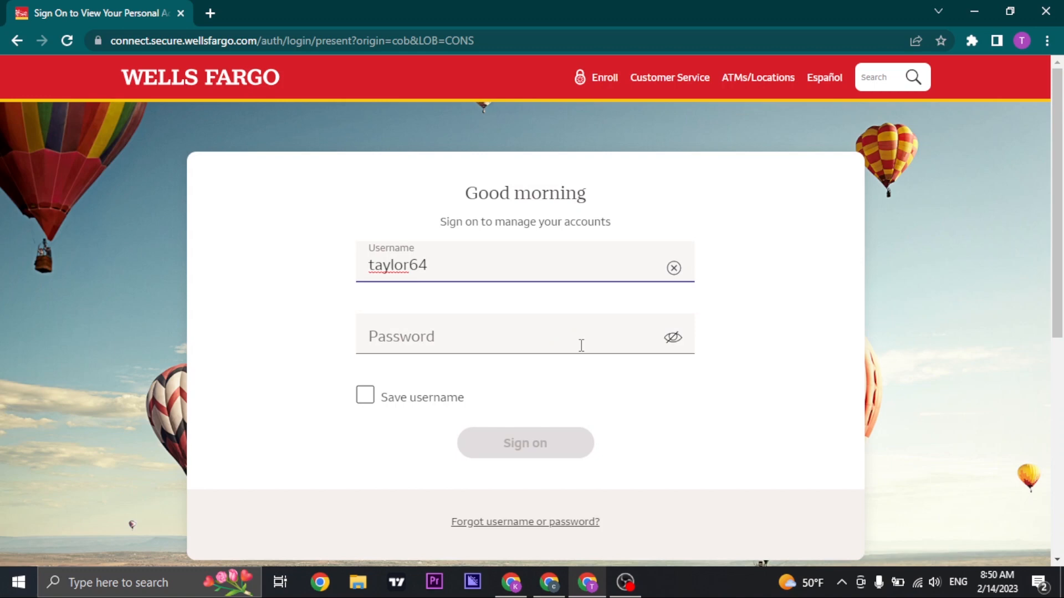
{"action": "left_click", "coordinate": [522, 335]}
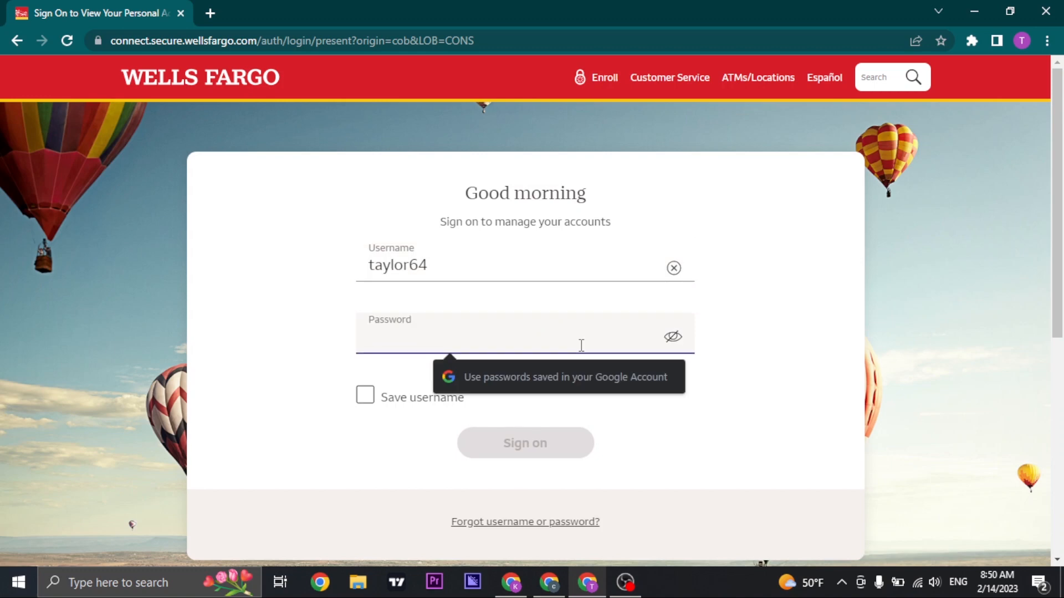
{"action": "type", "text": "••••"}
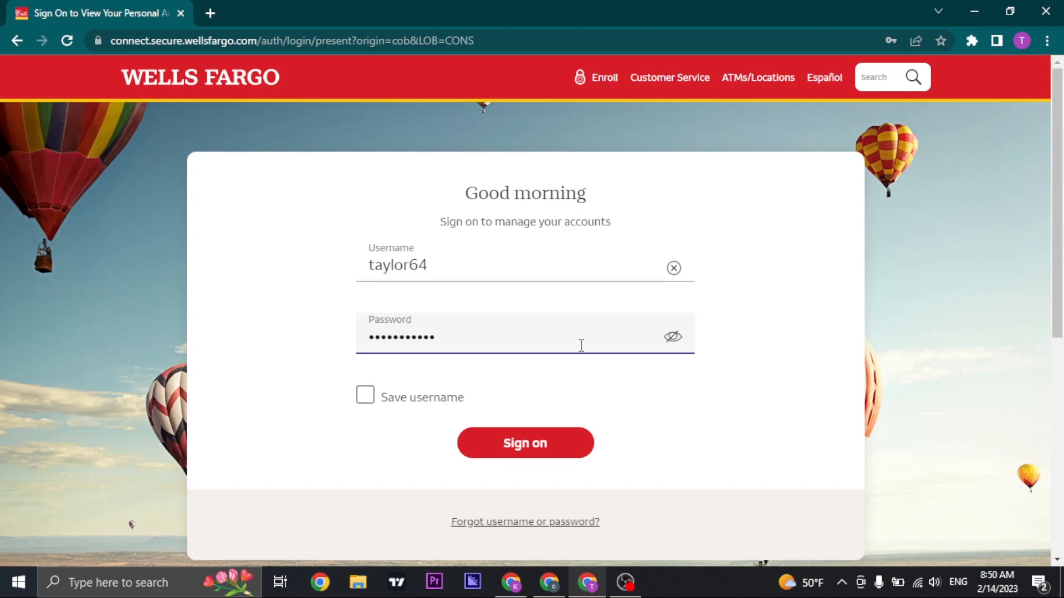
{"action": "scroll", "scroll_direction": "down", "scroll_amount": 3}
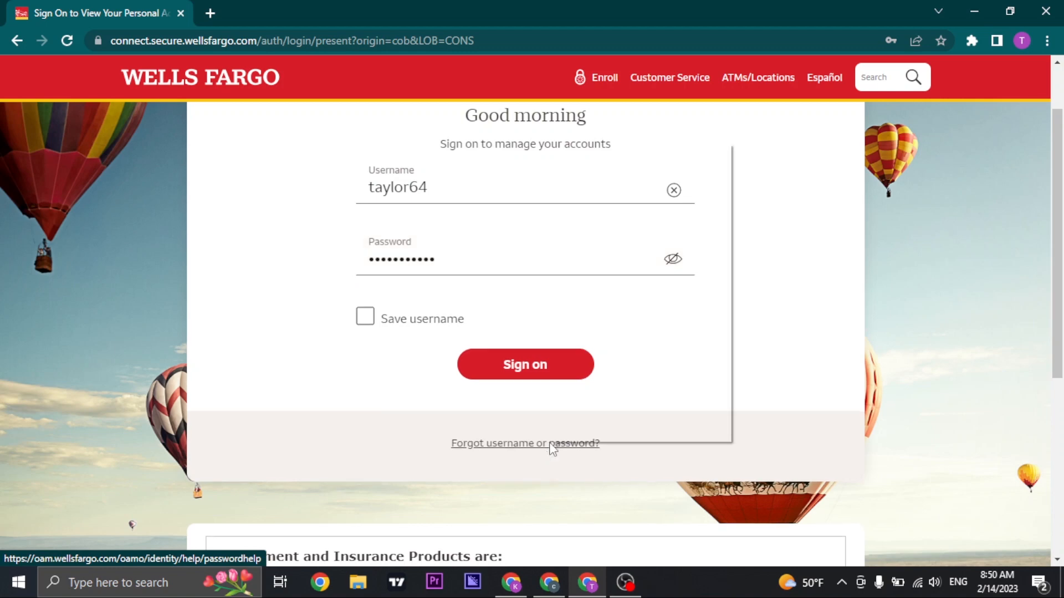
{"action": "left_click", "coordinate": [525, 443]}
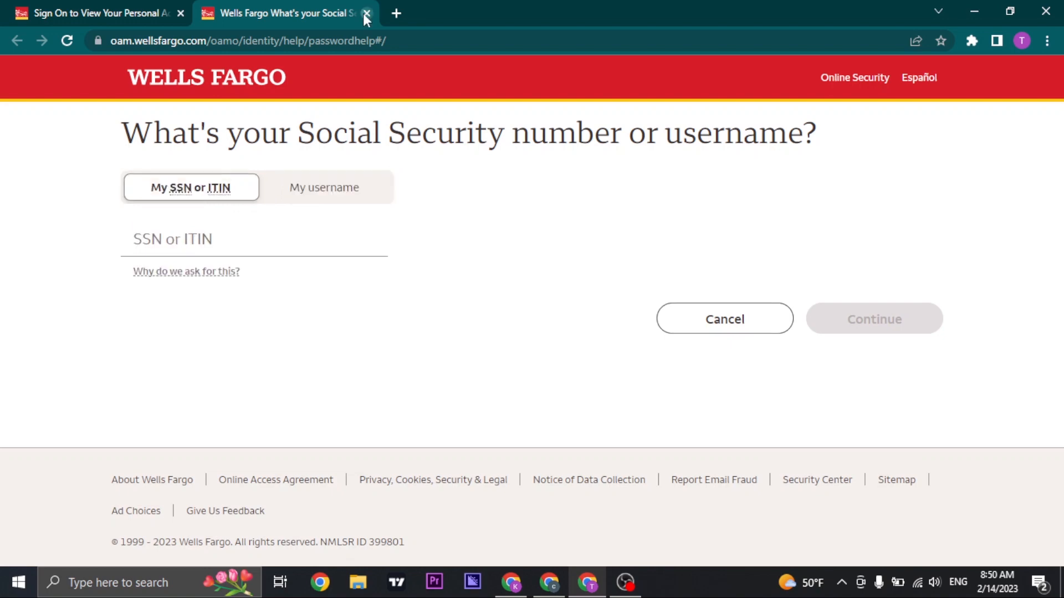
{"action": "left_click", "coordinate": [365, 13]}
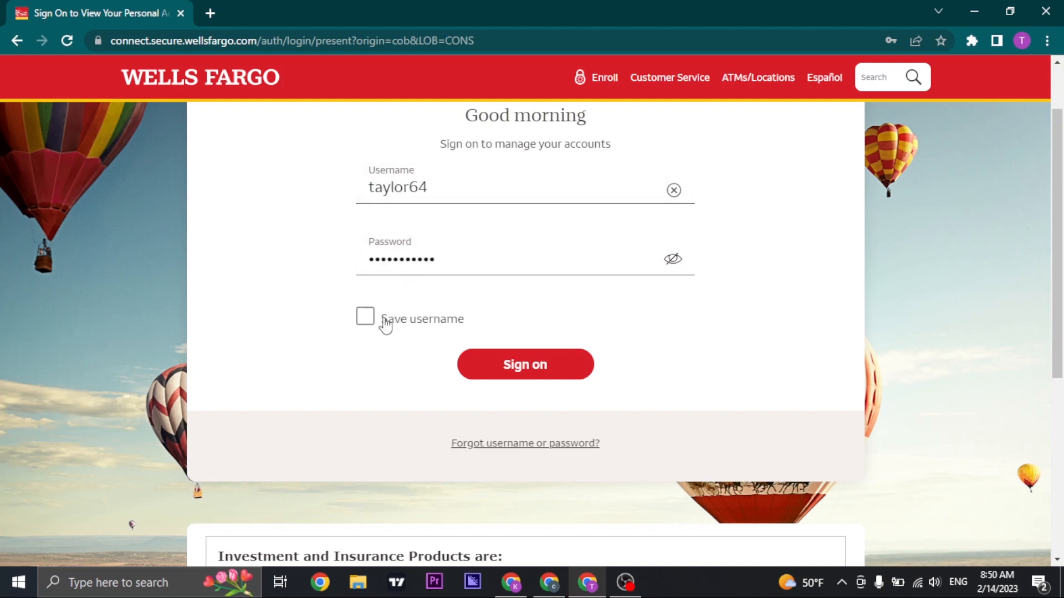
Close the Wells Fargo tab and focus the address bar of a blank new tab
{"action": "left_click", "coordinate": [364, 317]}
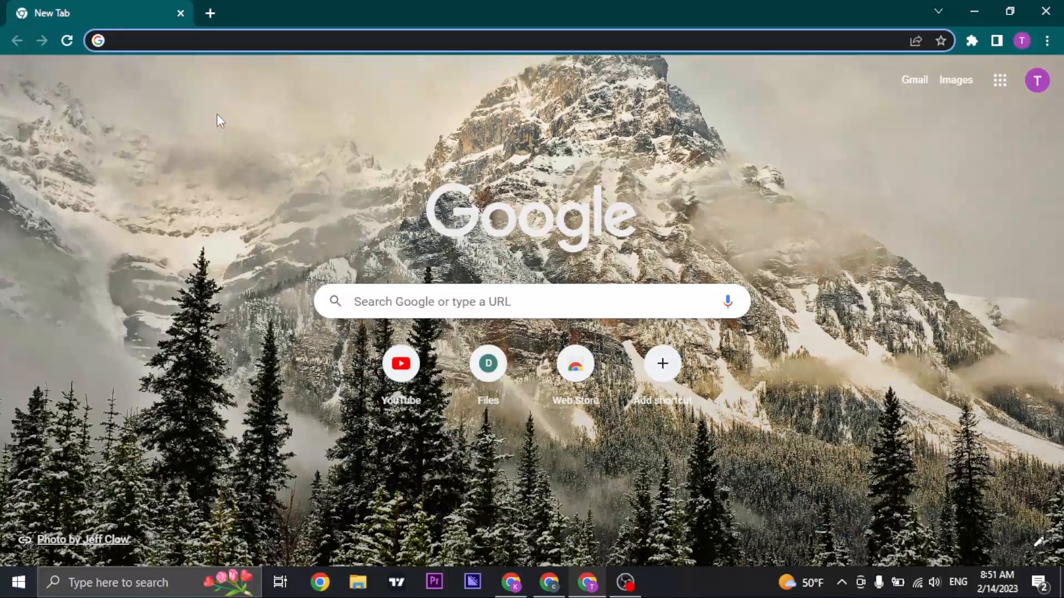
{"action": "left_click", "coordinate": [271, 41]}
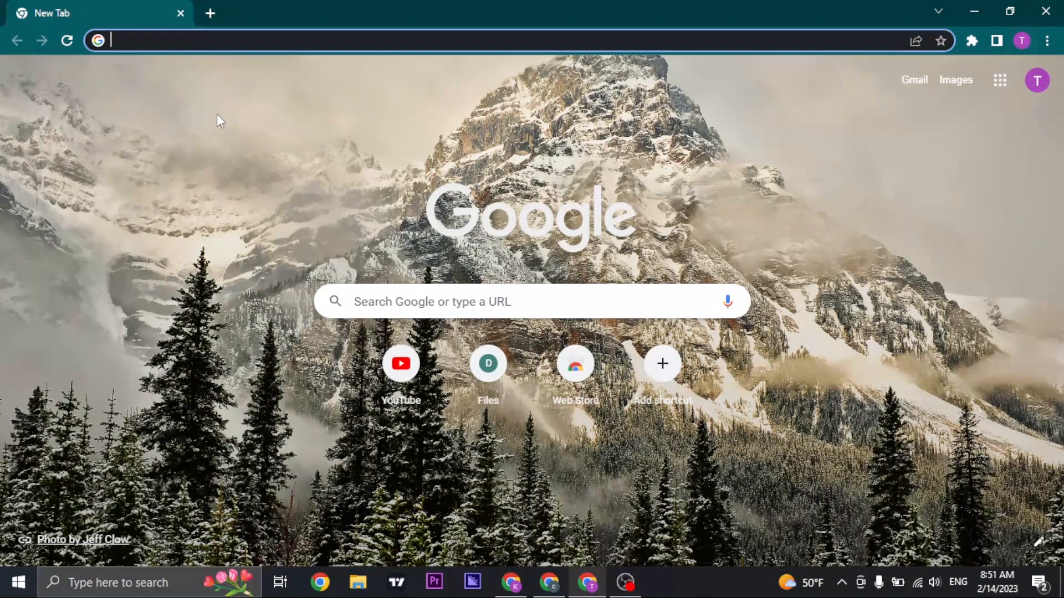